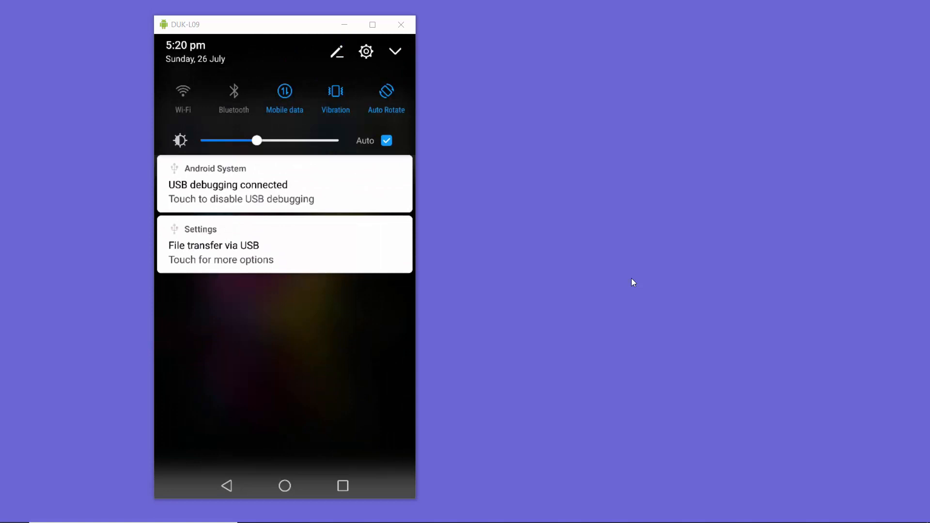
From the notification shade, reach Settings > Display and look through its screen options.
click(366, 51)
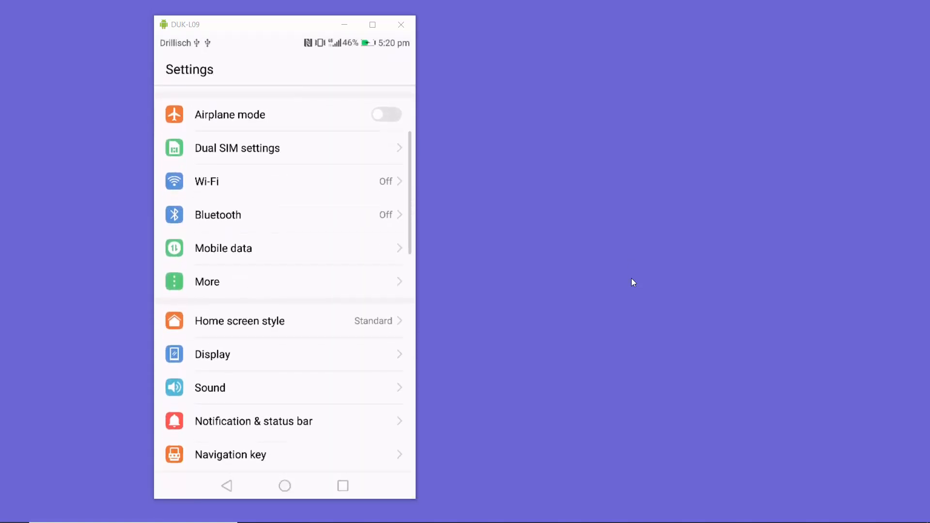
click(213, 354)
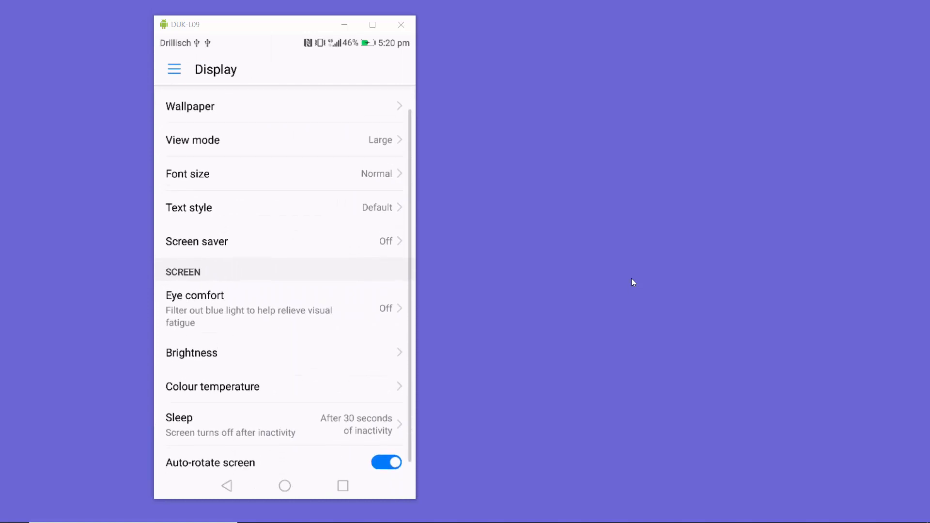
scroll(down, 3)
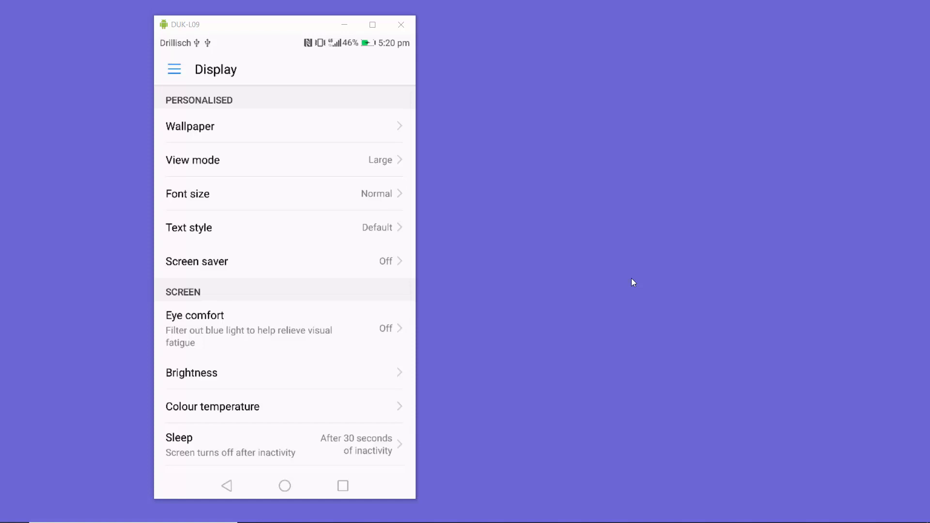
Back in the main Settings list, view About phone showing Android version 7.0.
click(227, 485)
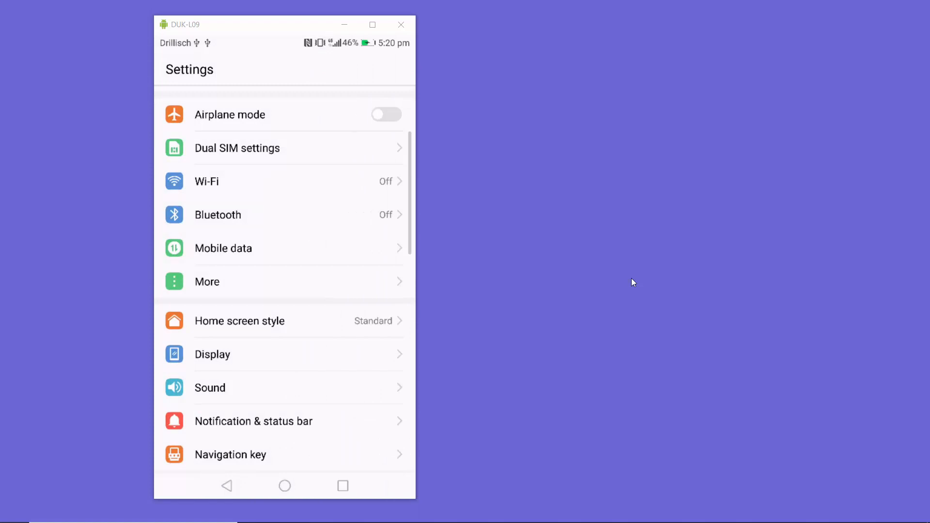
scroll(down, 3)
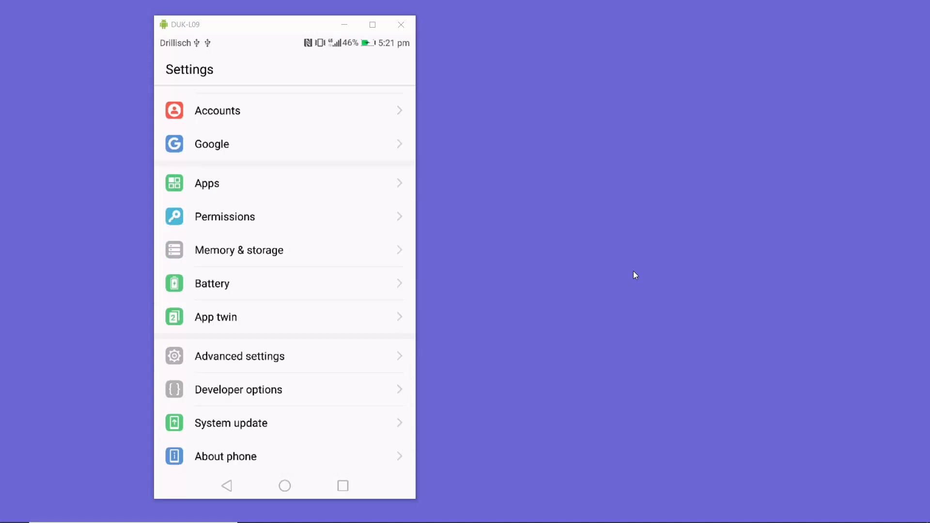
click(226, 457)
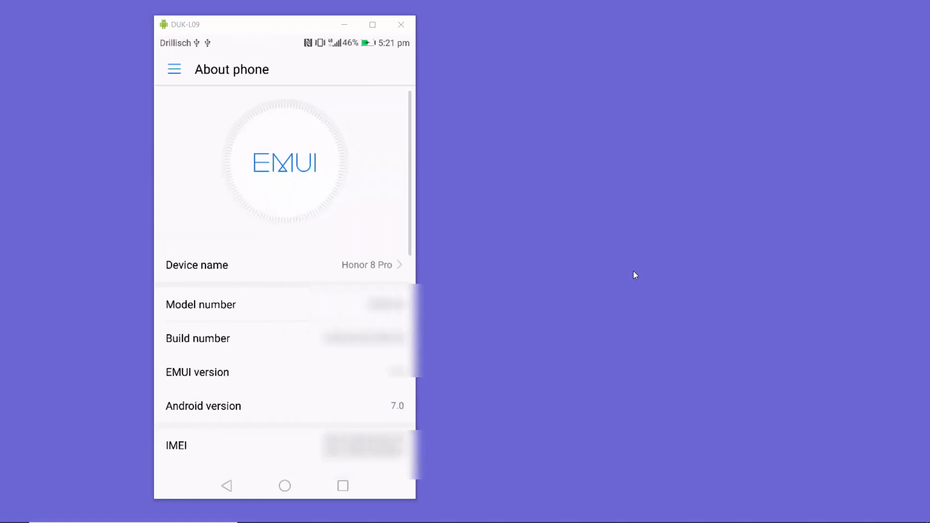
scroll(down, 3)
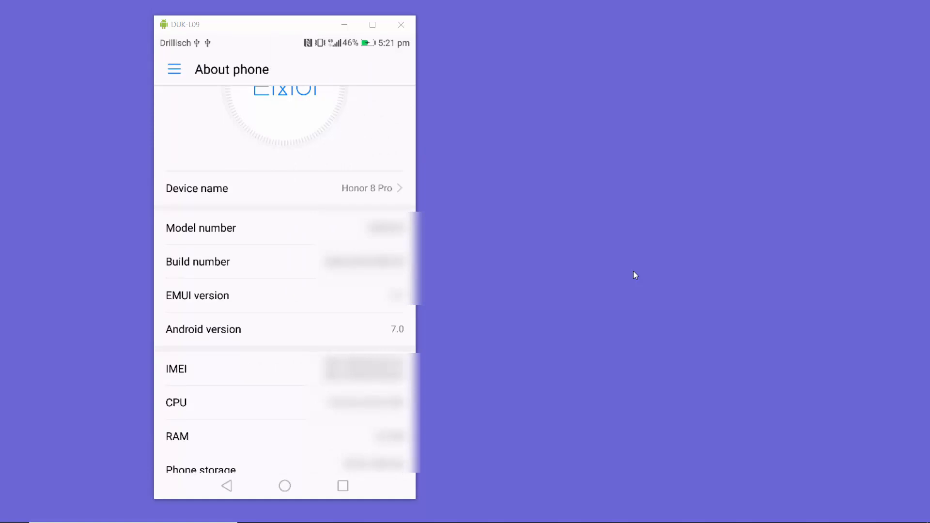
click(284, 330)
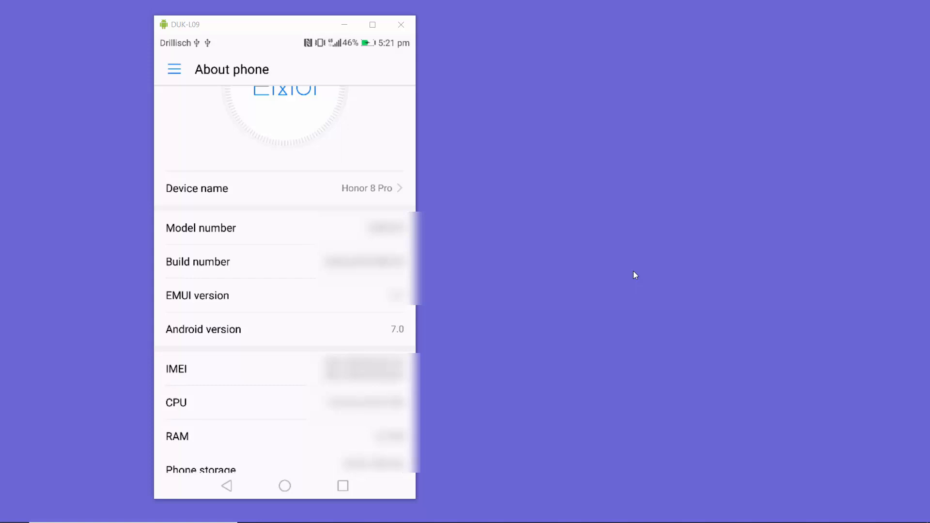
Find Dark Mode by Julian Eggers via a 'dark mode' Play Store search and install it.
click(226, 486)
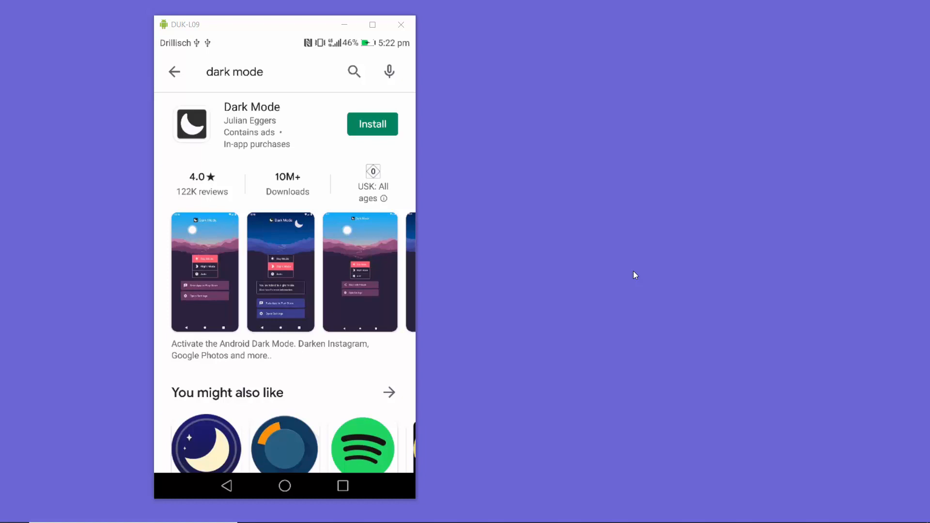
click(372, 124)
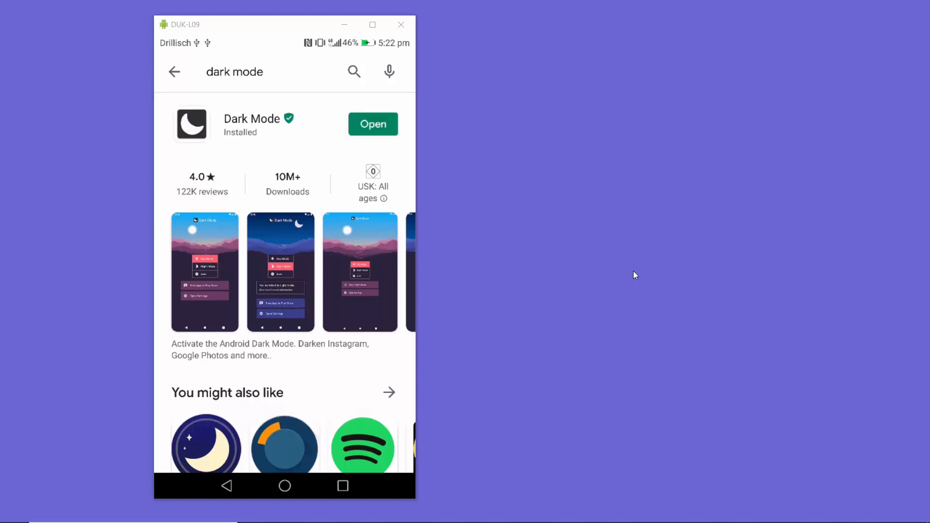
Launch Dark Mode, enable Night Mode, and return to the home screen.
click(372, 124)
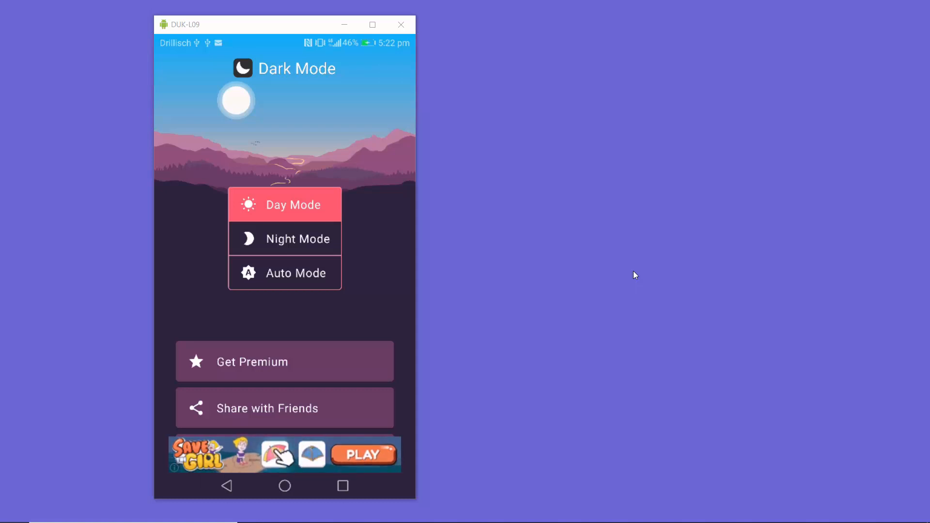
click(284, 238)
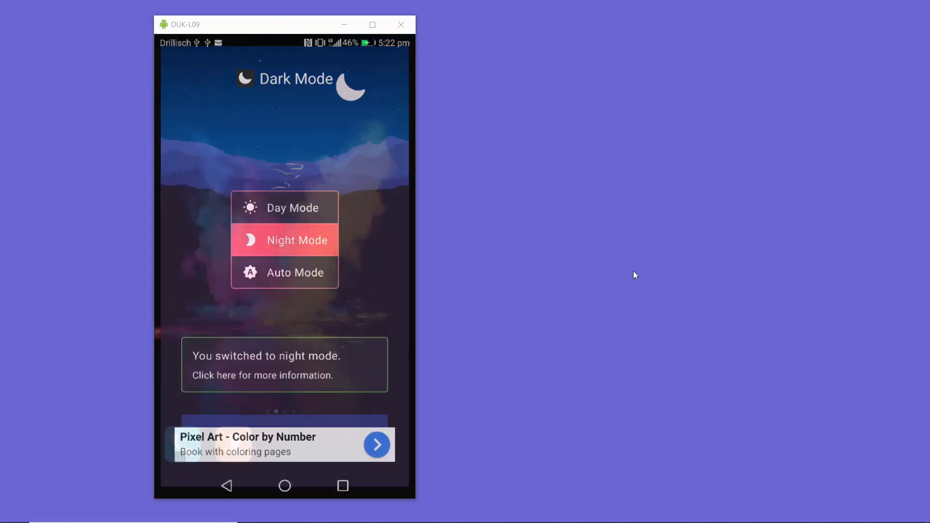
click(283, 485)
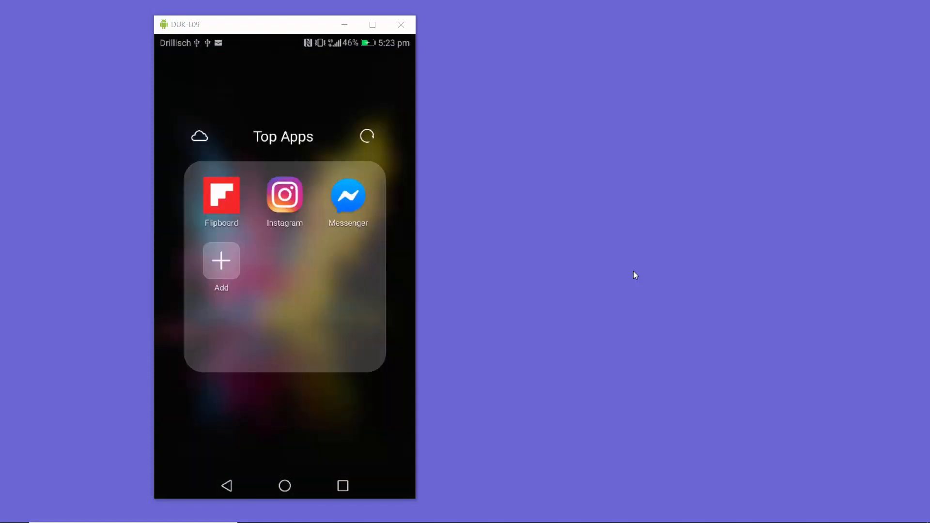
Check Instagram's feed now shows dark colours, then return to Dark Mode's options.
click(283, 195)
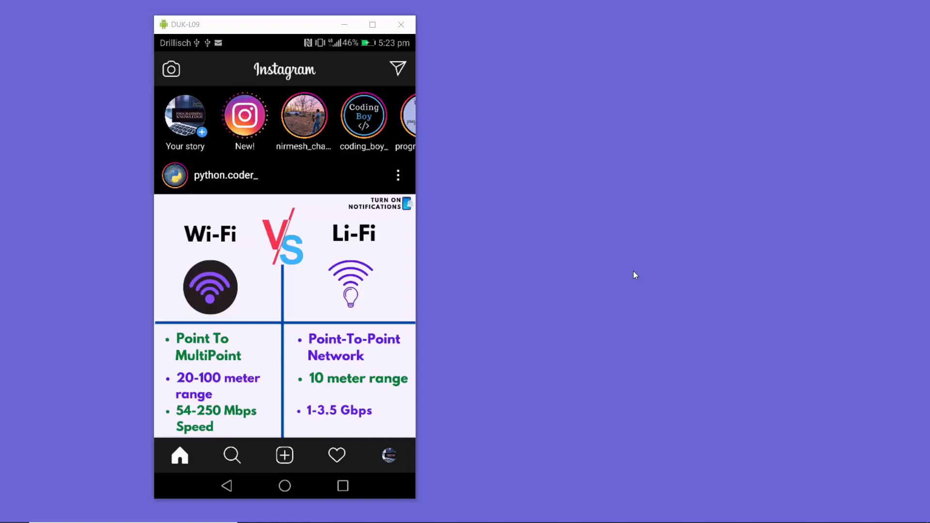
click(284, 485)
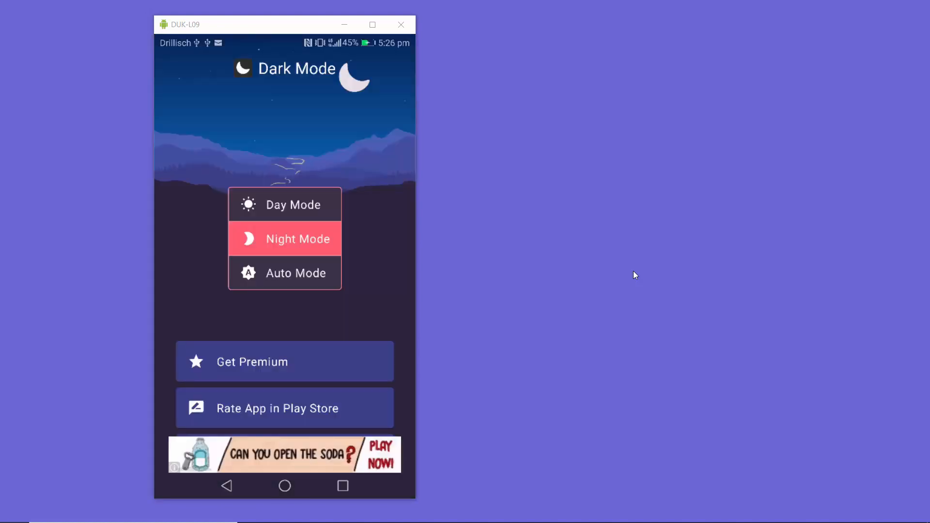
scroll(down, 3)
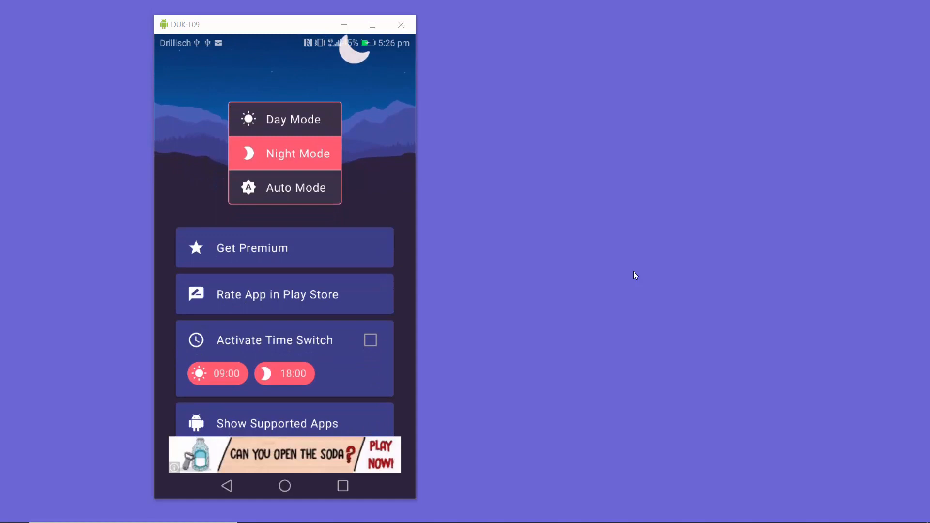